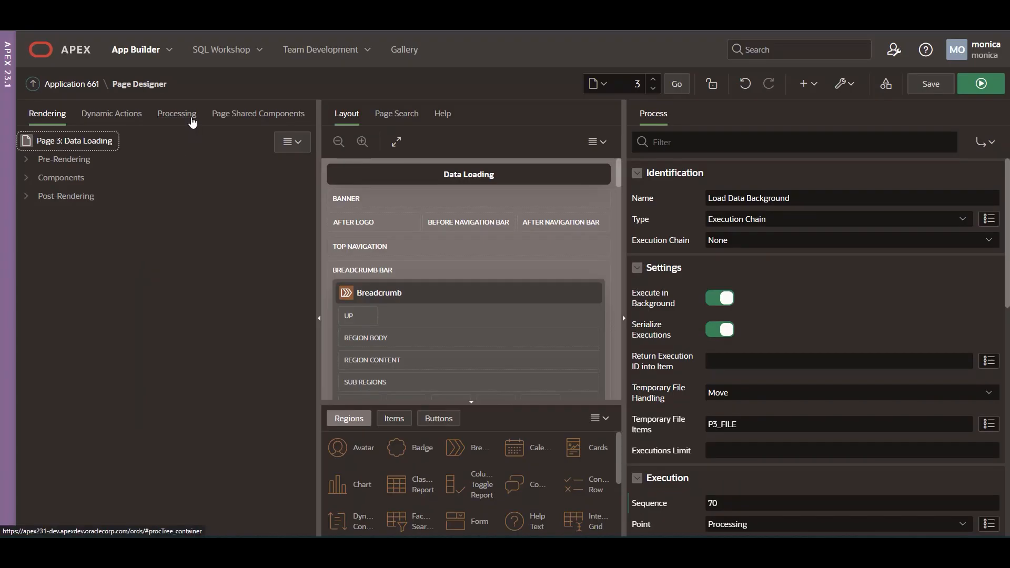
Switch Page Designer to the Processing tree for Page 3
left_click(177, 114)
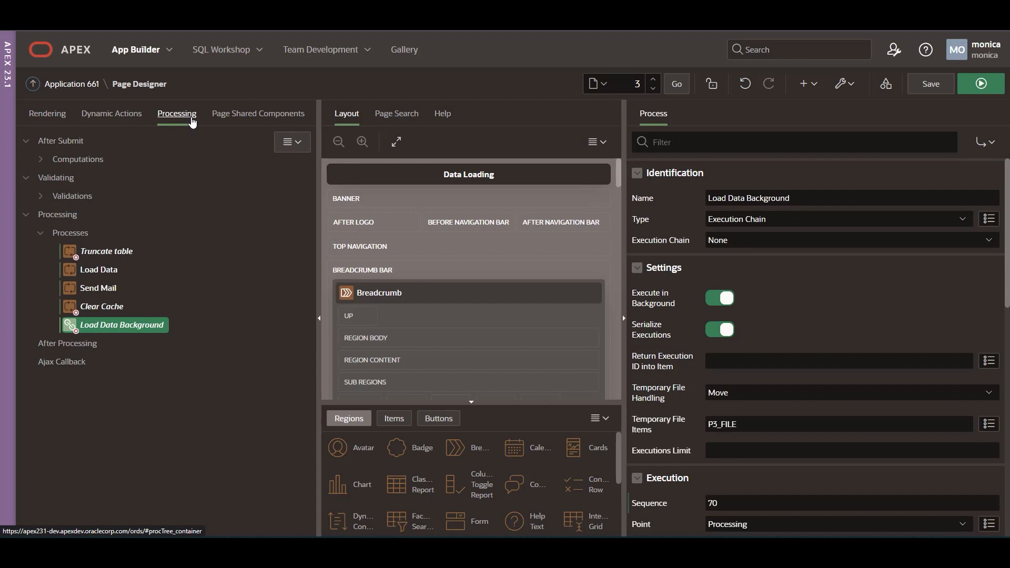
mouse_move(144, 313)
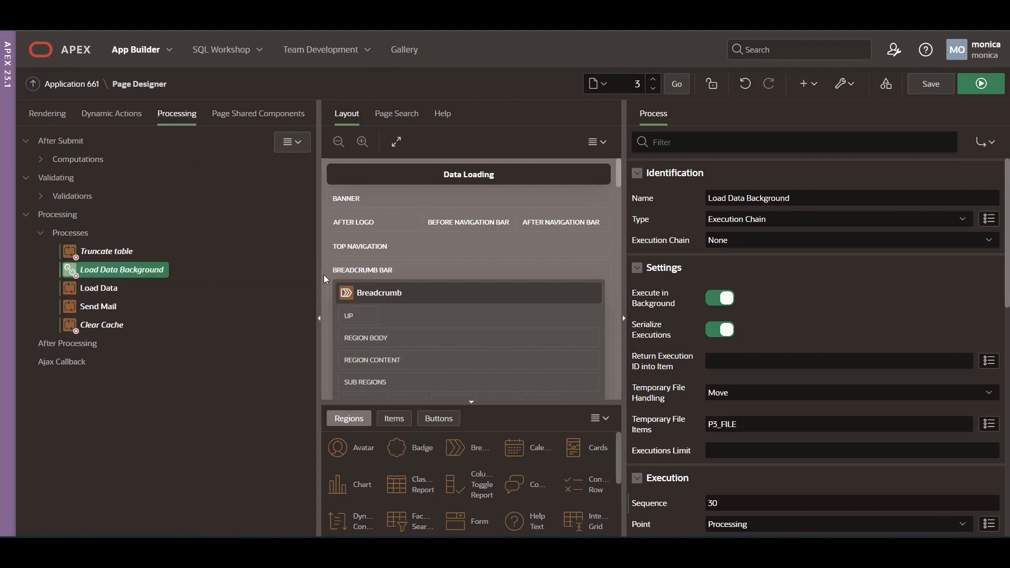
left_click(832, 219)
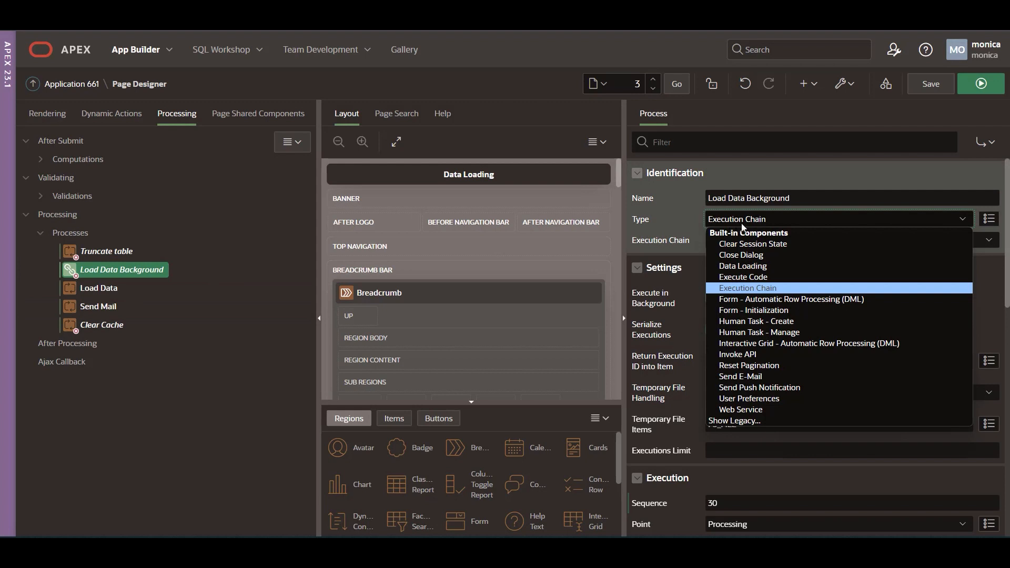
left_click(748, 287)
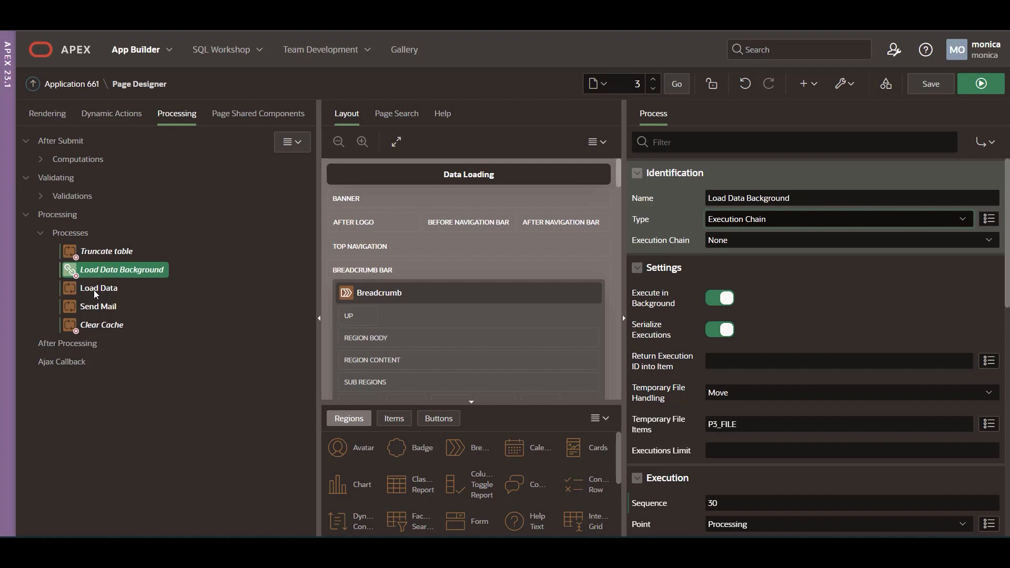
Set the Load Data process's Execution Chain to Load Data Background
left_click(98, 288)
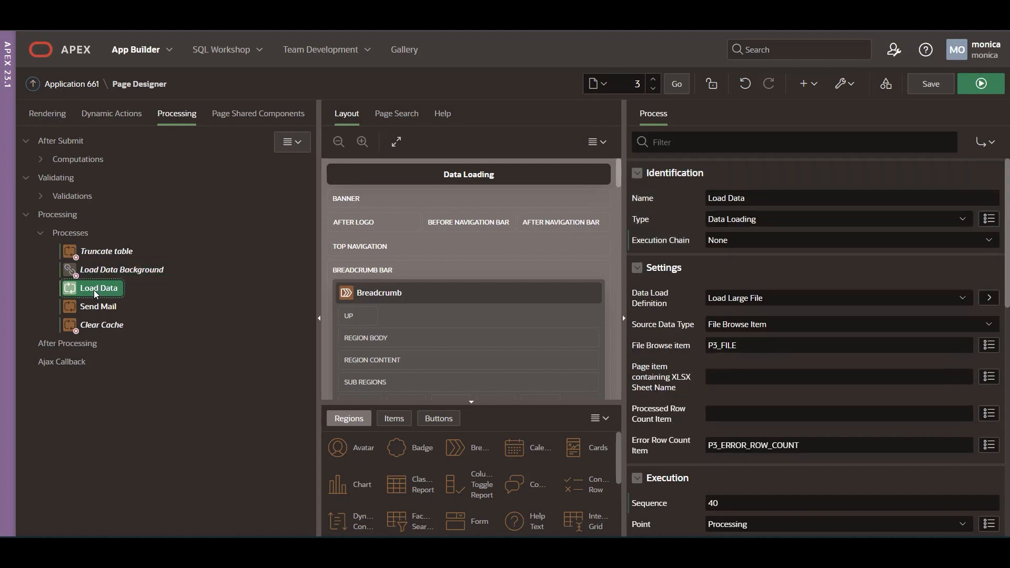
mouse_move(757, 287)
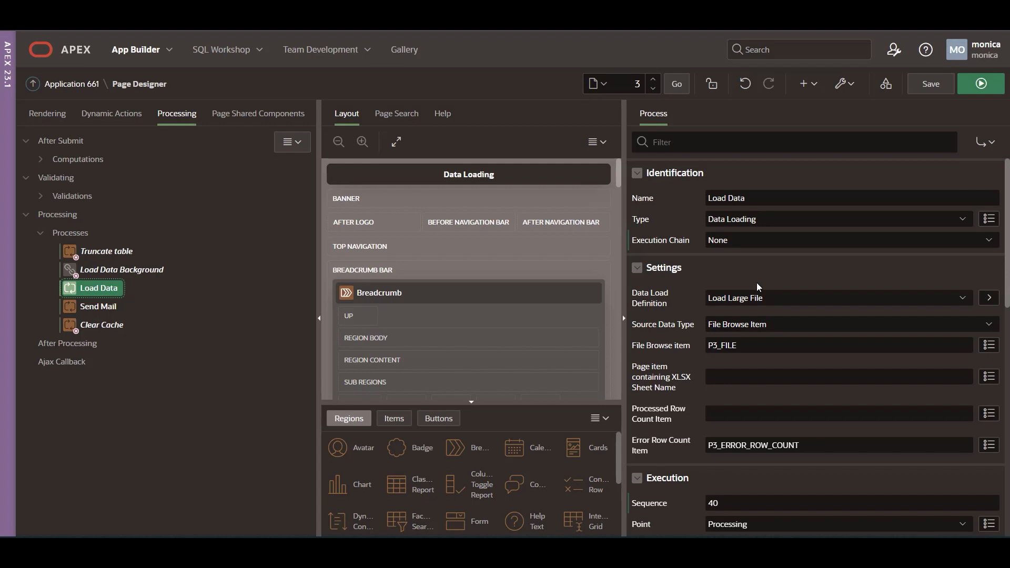
left_click(838, 240)
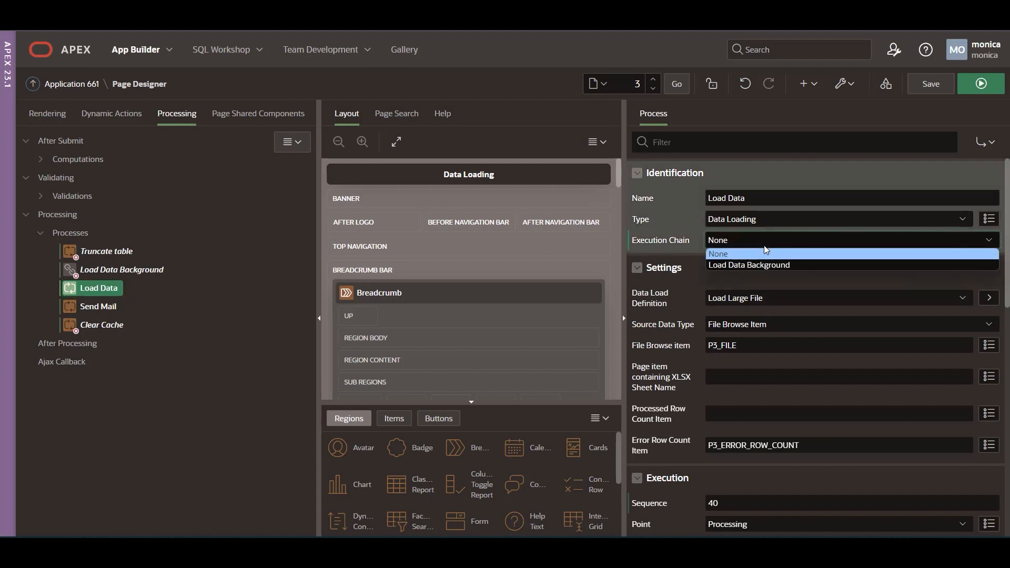
left_click(749, 265)
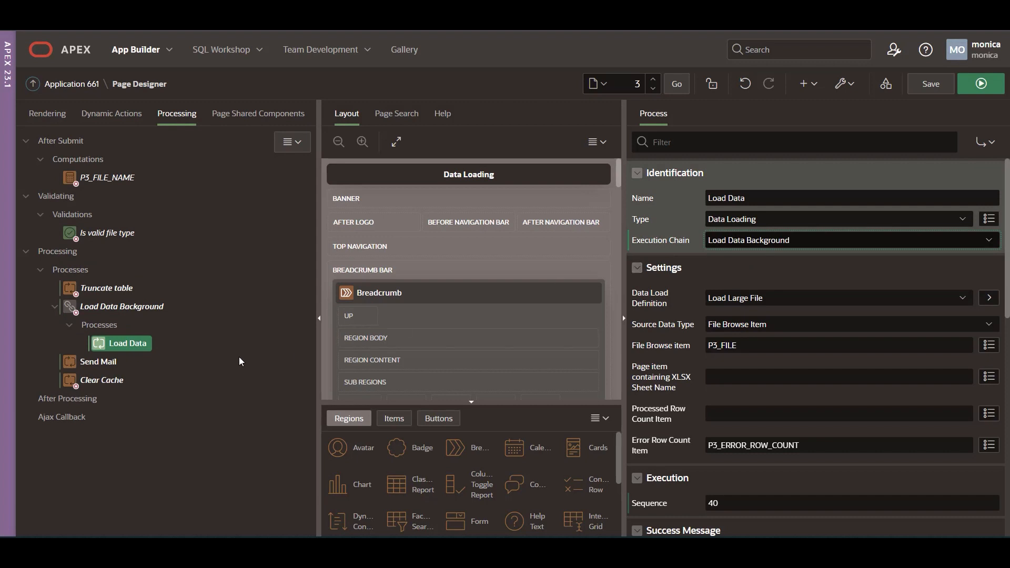
Set the Send Mail process's Execution Chain to Load Data Background
left_click(99, 362)
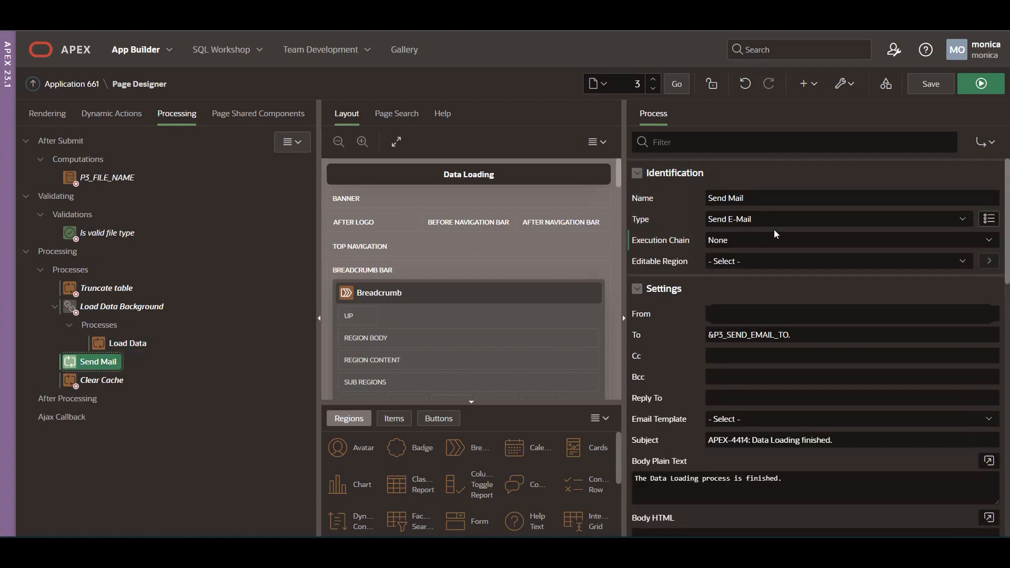
left_click(838, 240)
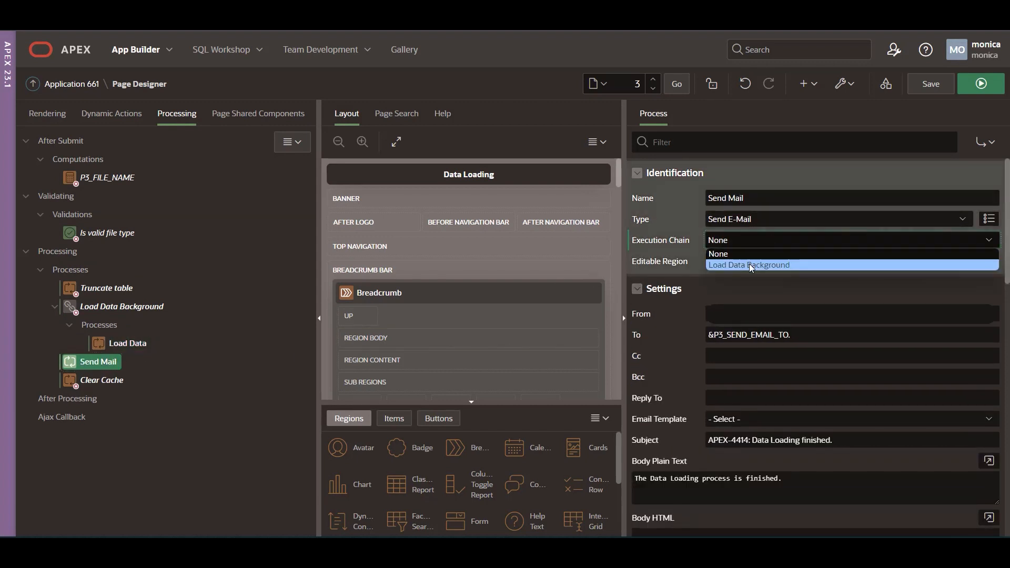
left_click(749, 265)
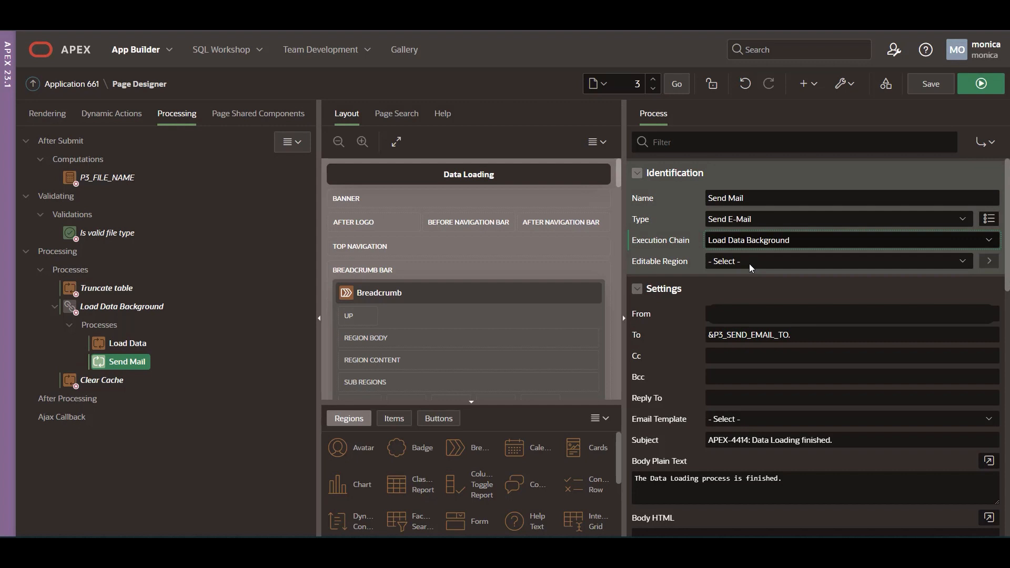
mouse_move(246, 321)
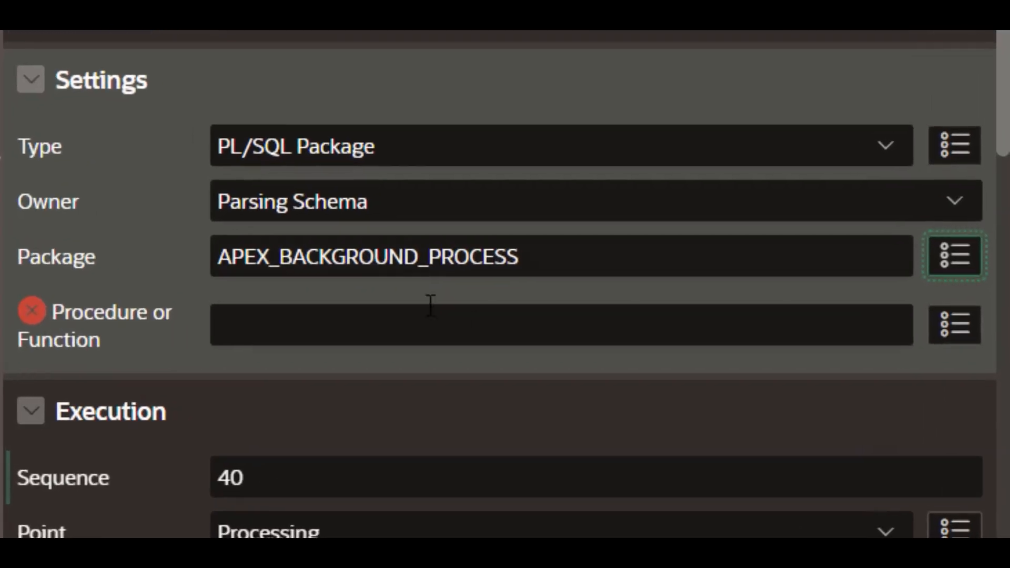
mouse_move(794, 331)
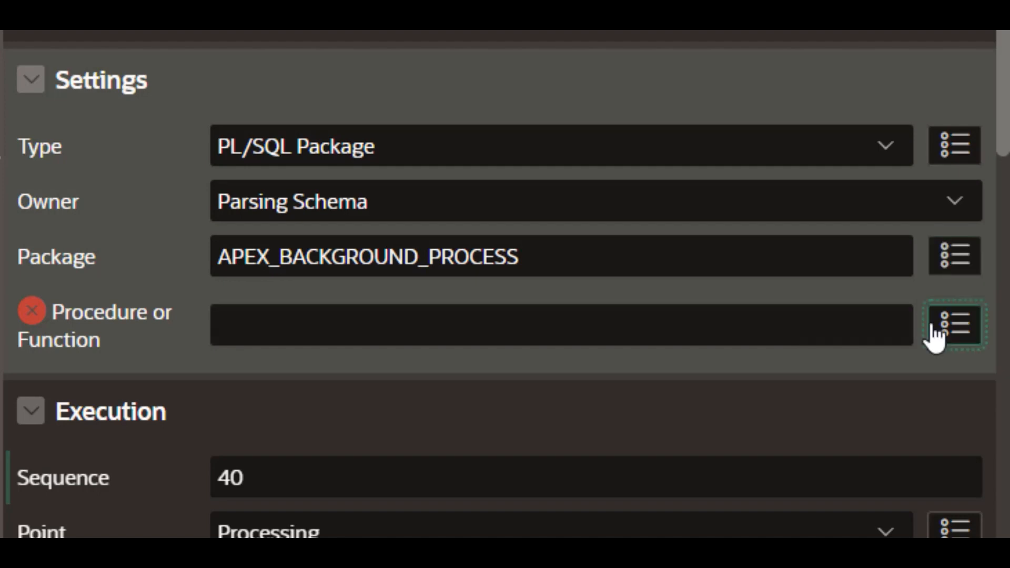
Browse the procedures and functions in the APEX_BACKGROUND_PROCESS package
left_click(954, 324)
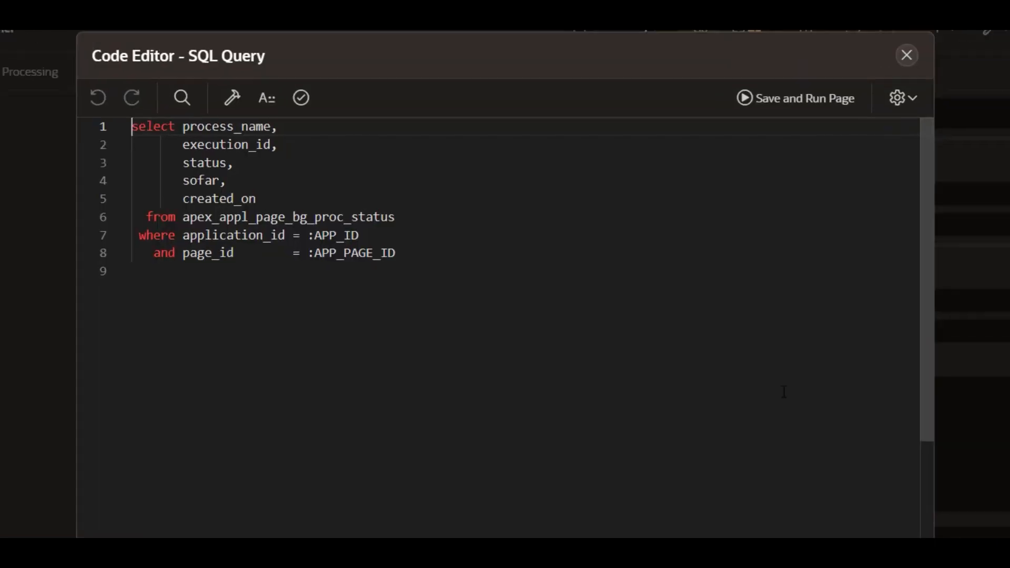
Open the apex_appl_page_bg_proc_status SQL query in the Code Editor
double_click(287, 217)
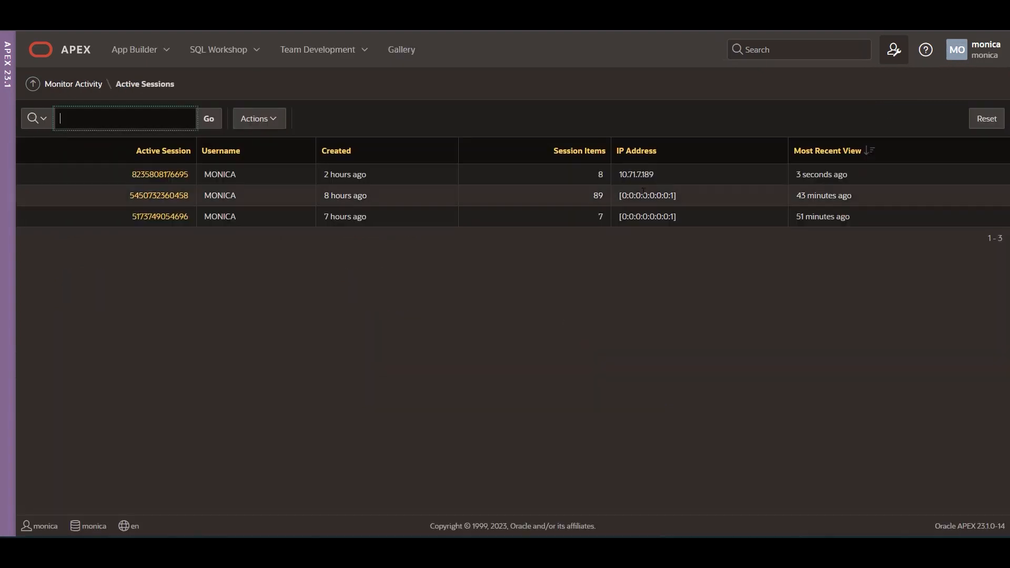
Abort background execution 2094867 from the latest session's Background Processing list
left_click(159, 175)
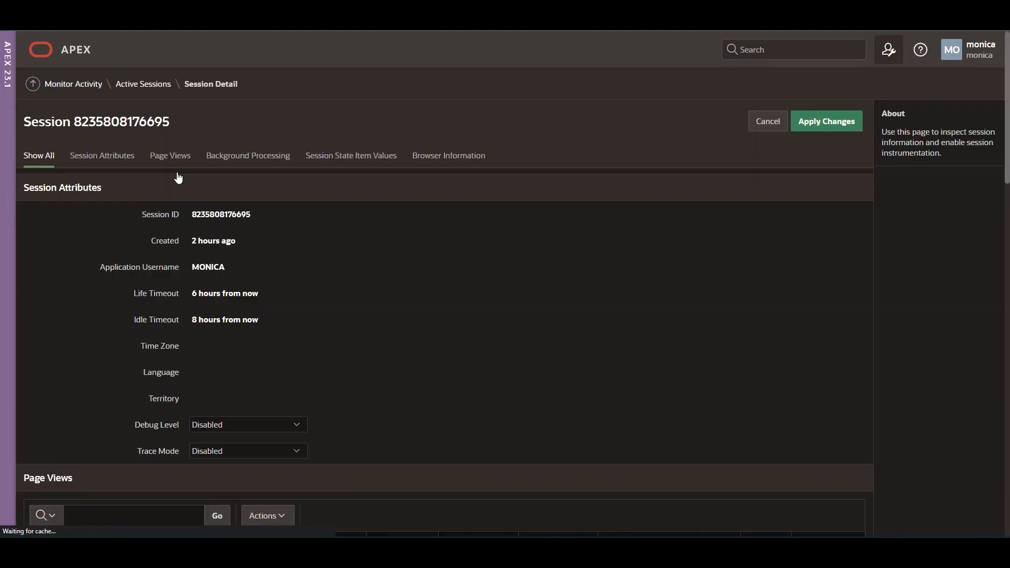
left_click(248, 155)
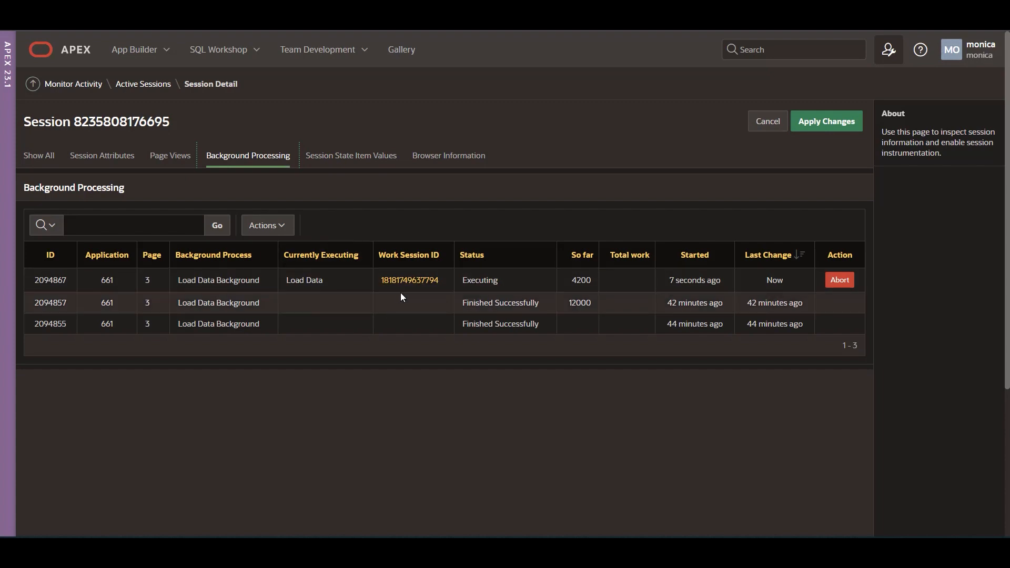
left_click(839, 280)
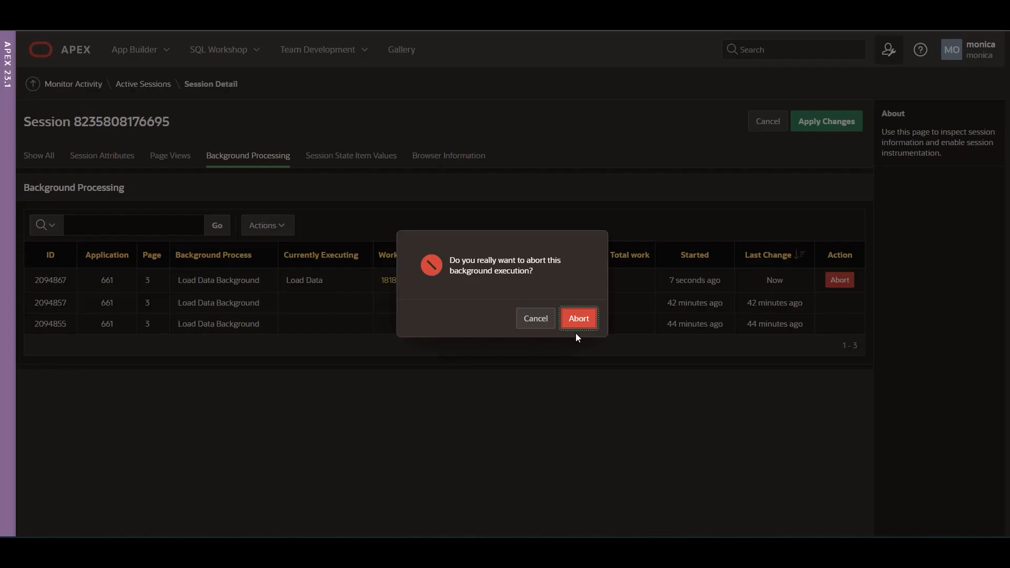
left_click(578, 319)
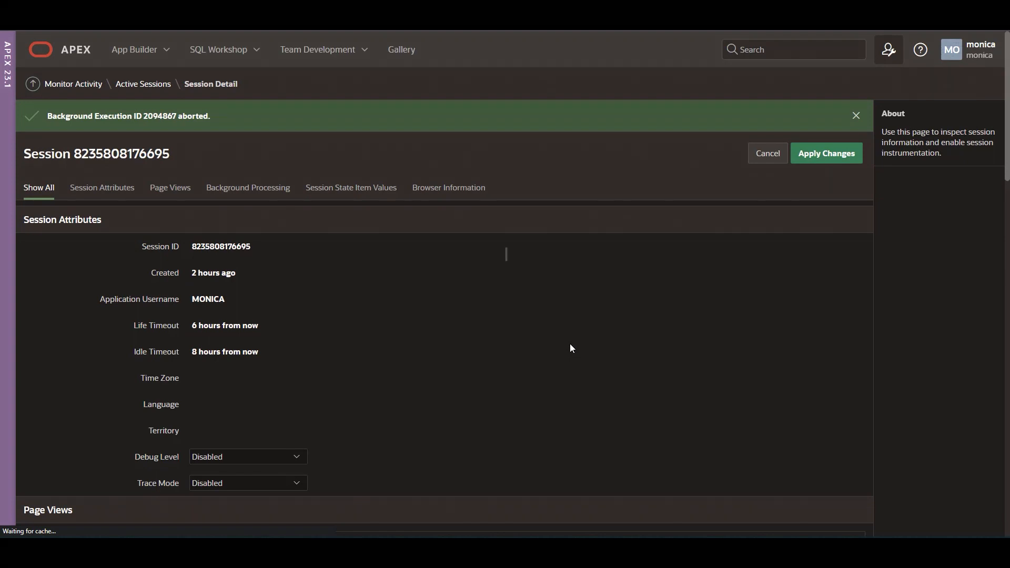